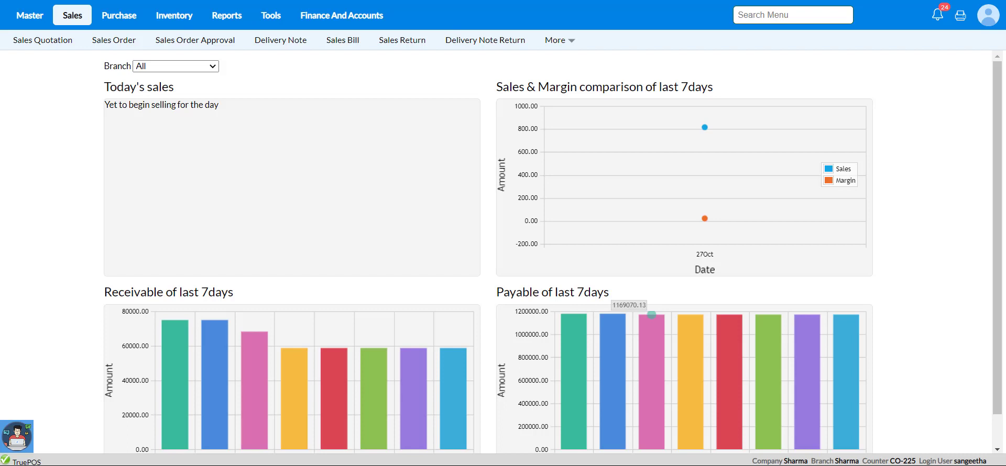
mouse_move(334, 30)
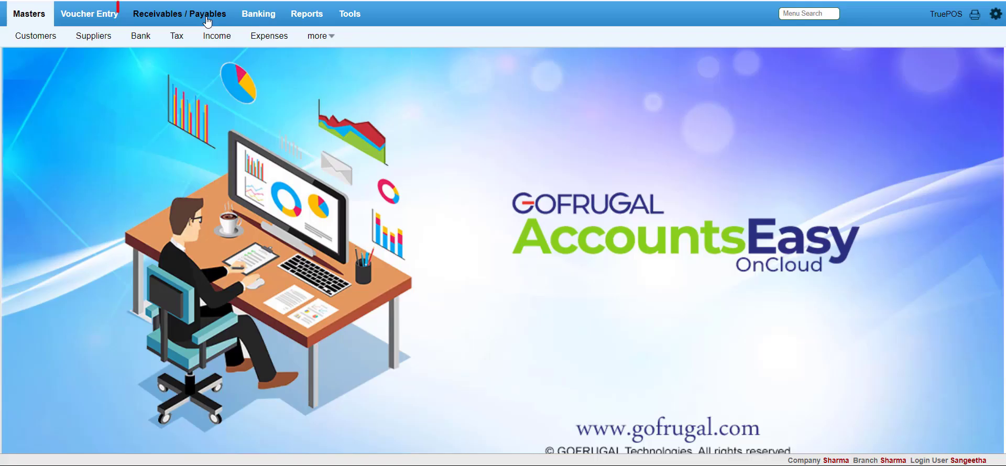
- Show the Receivables / Payables submenu in AccountsEasy OnCloud
click(180, 13)
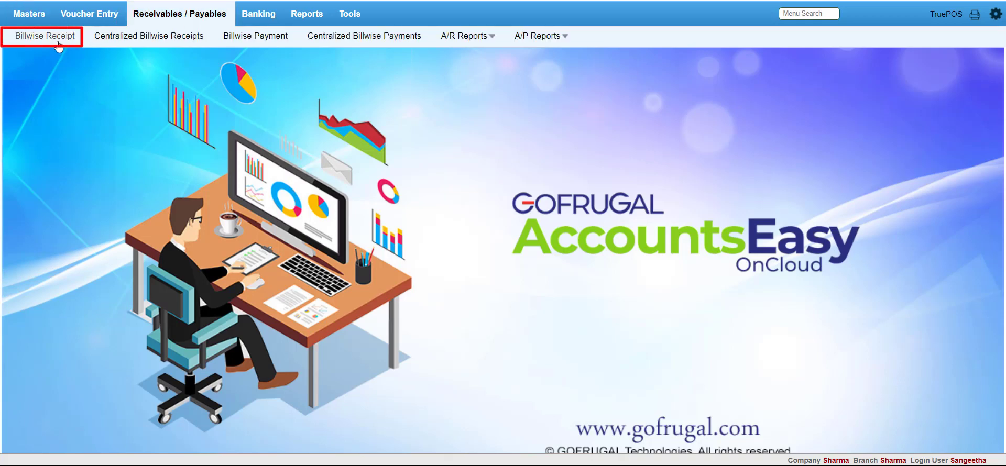
- Start a Billwise Receipt for the customer and move to the Y/N column of the bill grid
click(44, 36)
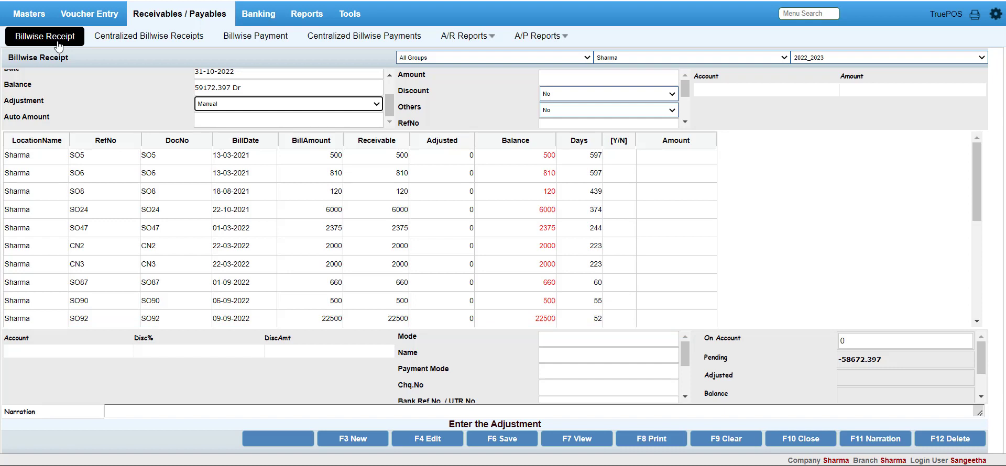
click(618, 155)
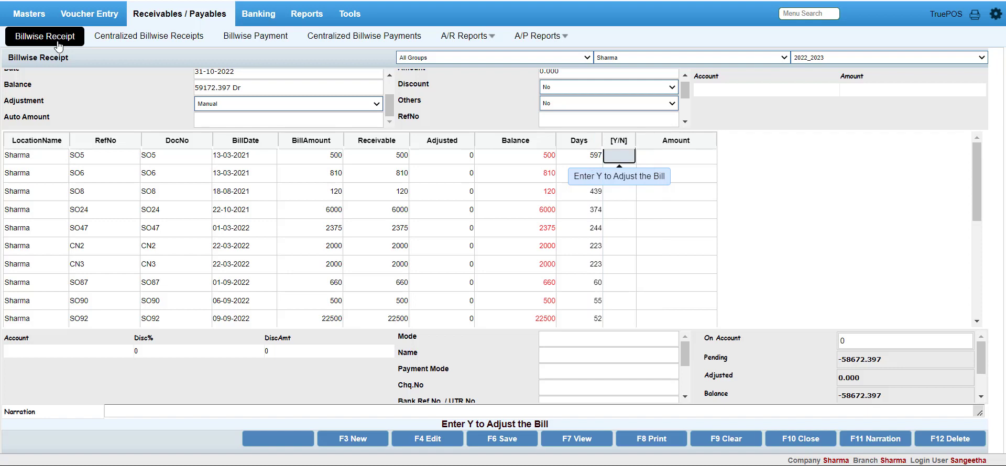
- Mark the bills with Y, set mode to Cash in Hand and save the 1500 receipt (F6)
click(618, 156)
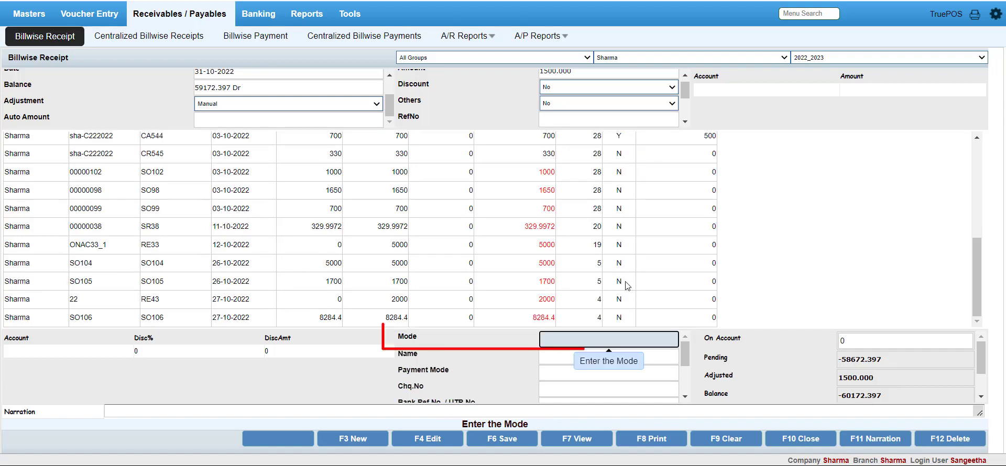
click(608, 339)
text(Cash in Hand)
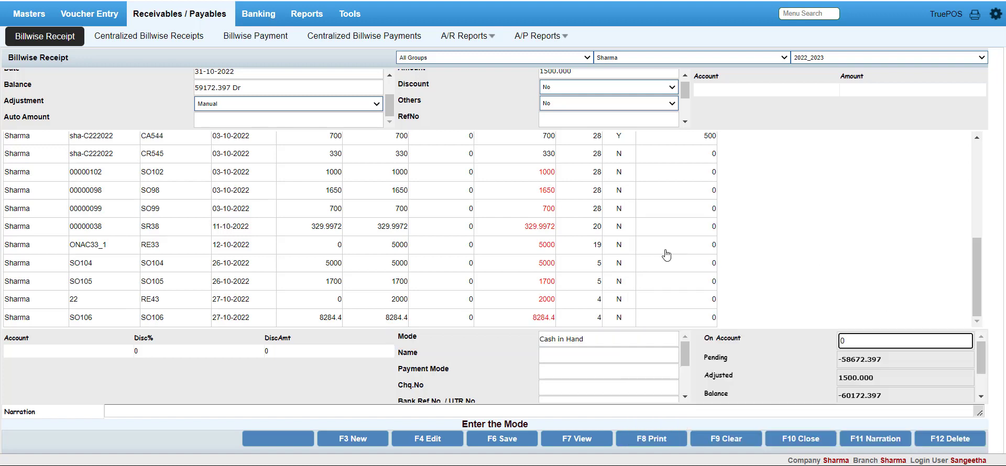
click(501, 439)
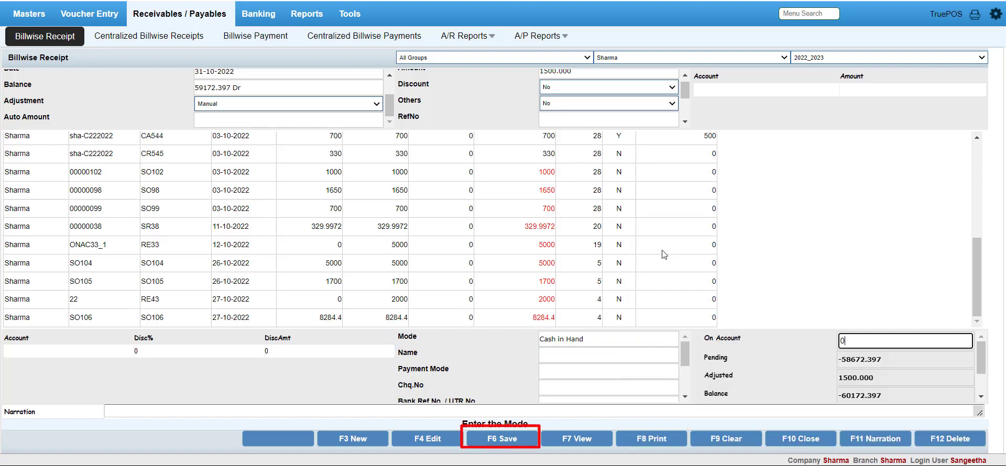
click(500, 439)
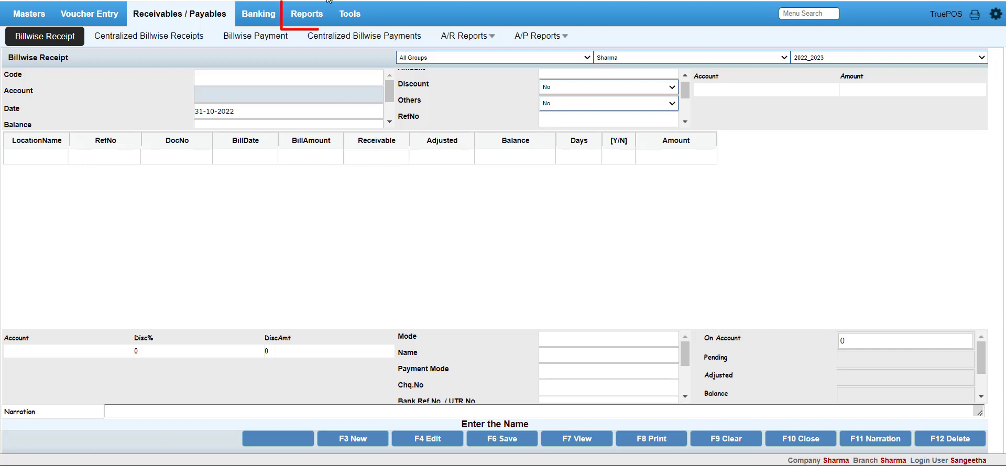
- From Reports > Registers, bring up the Receipt Register filters for 01-10-2022 to 31-10-2022
click(389, 36)
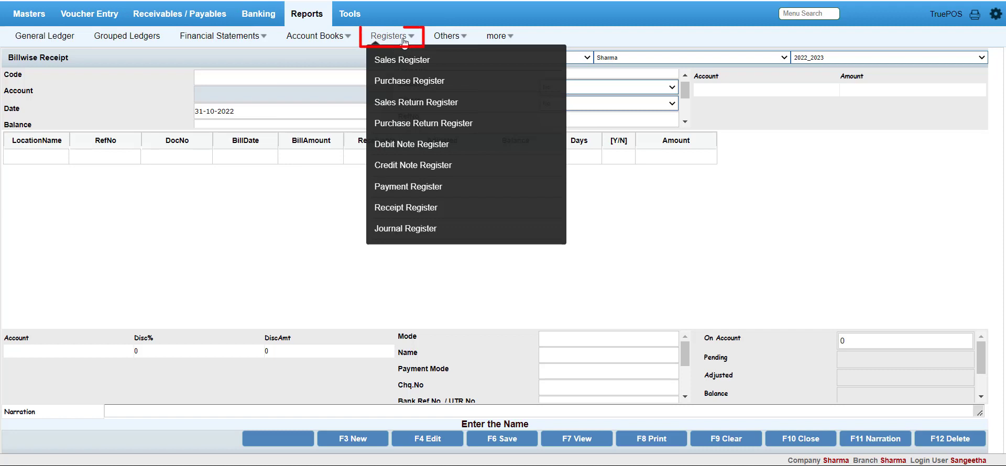
mouse_move(404, 207)
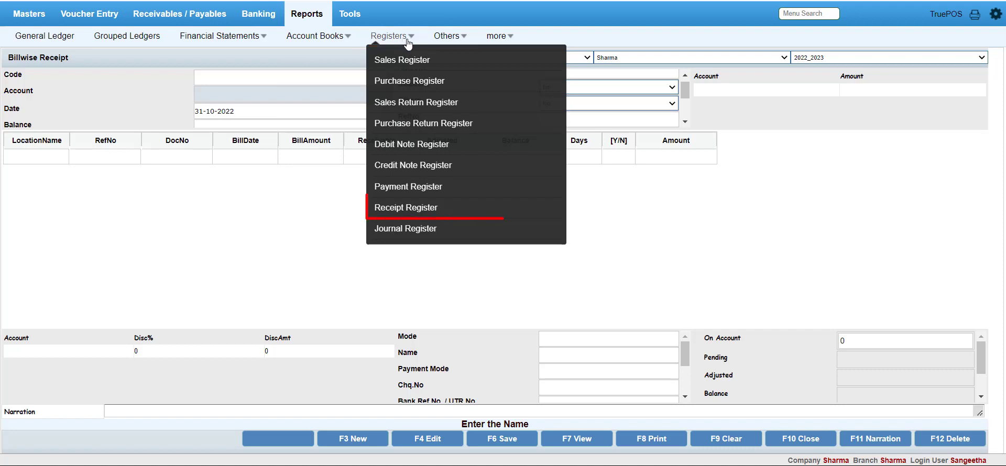
click(406, 207)
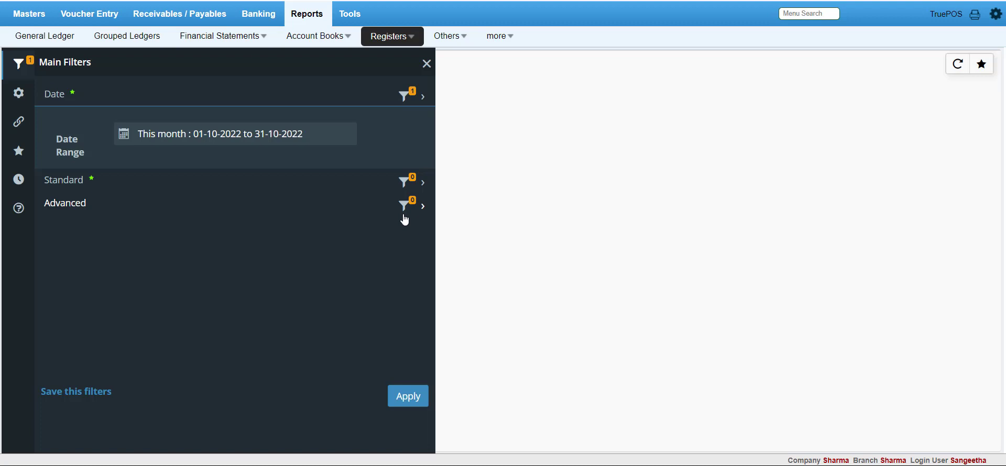
- Apply the filters to list this month's receipts and view voucher RE44's detail
click(407, 396)
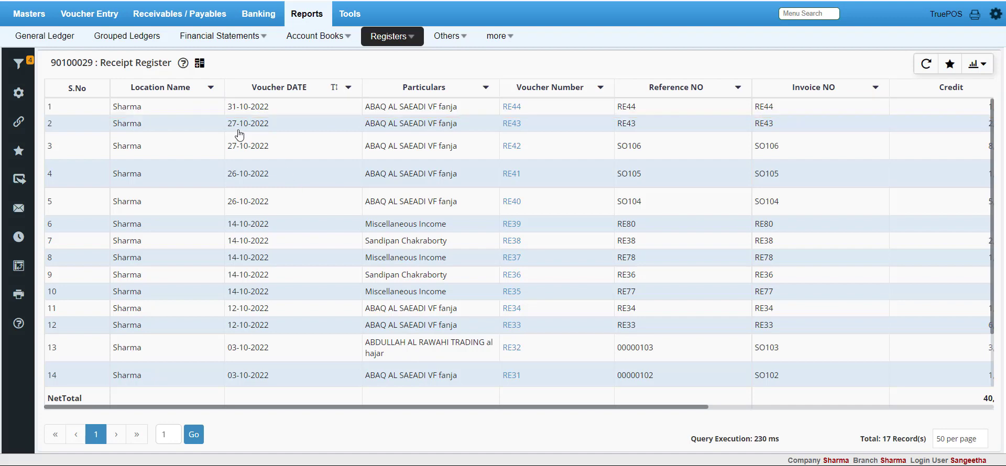
mouse_move(258, 113)
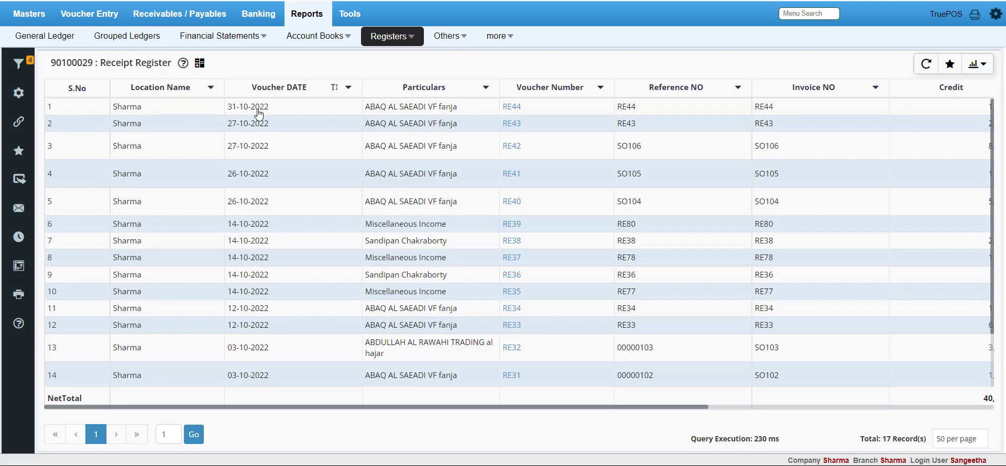
mouse_move(511, 107)
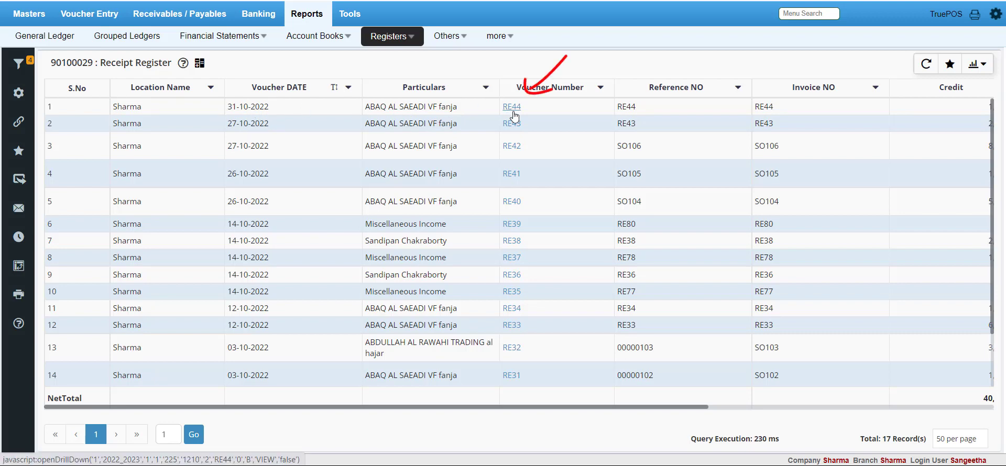
click(511, 107)
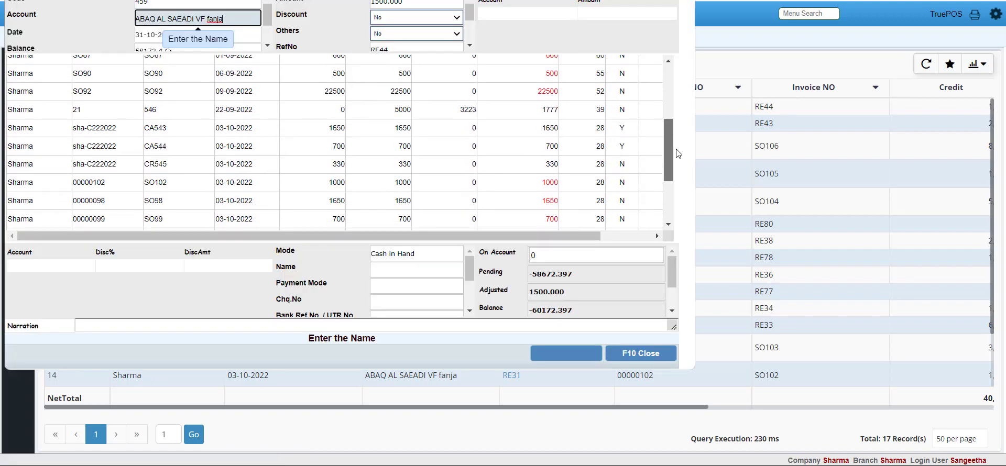